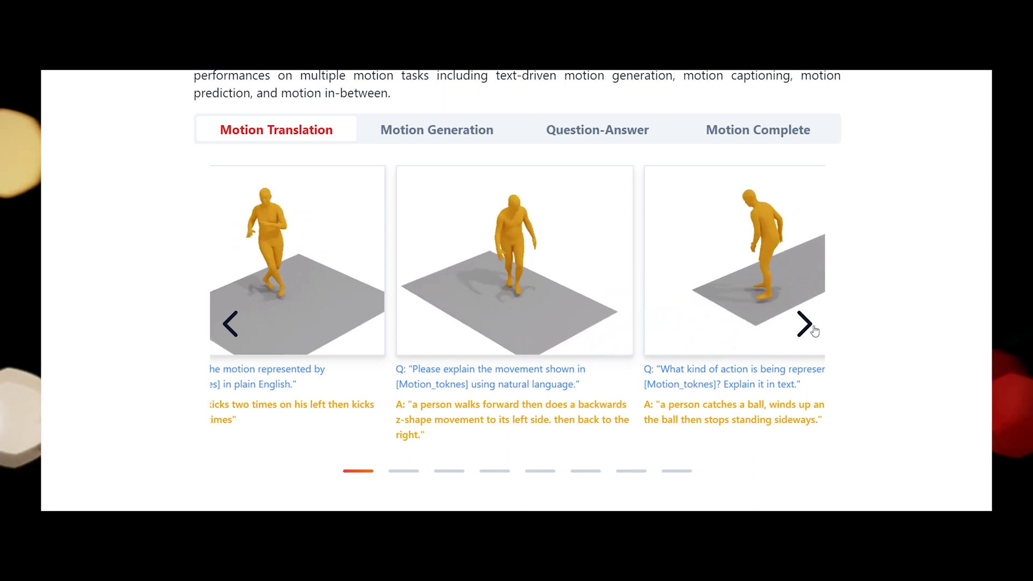
# Advance the Motion Translation carousel one slide to show the kick-boxing motion and caption.
pyautogui.click(803, 323)
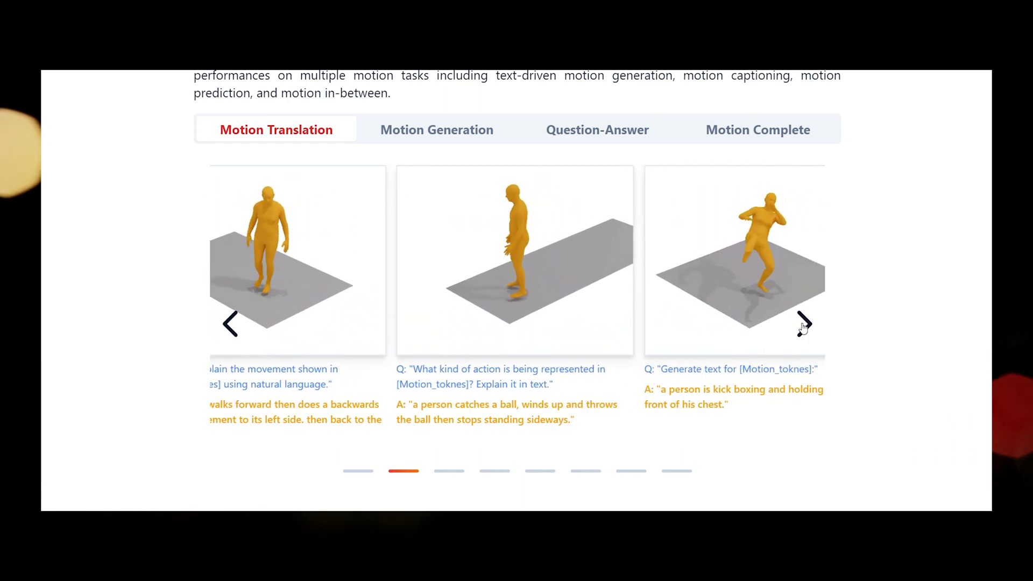